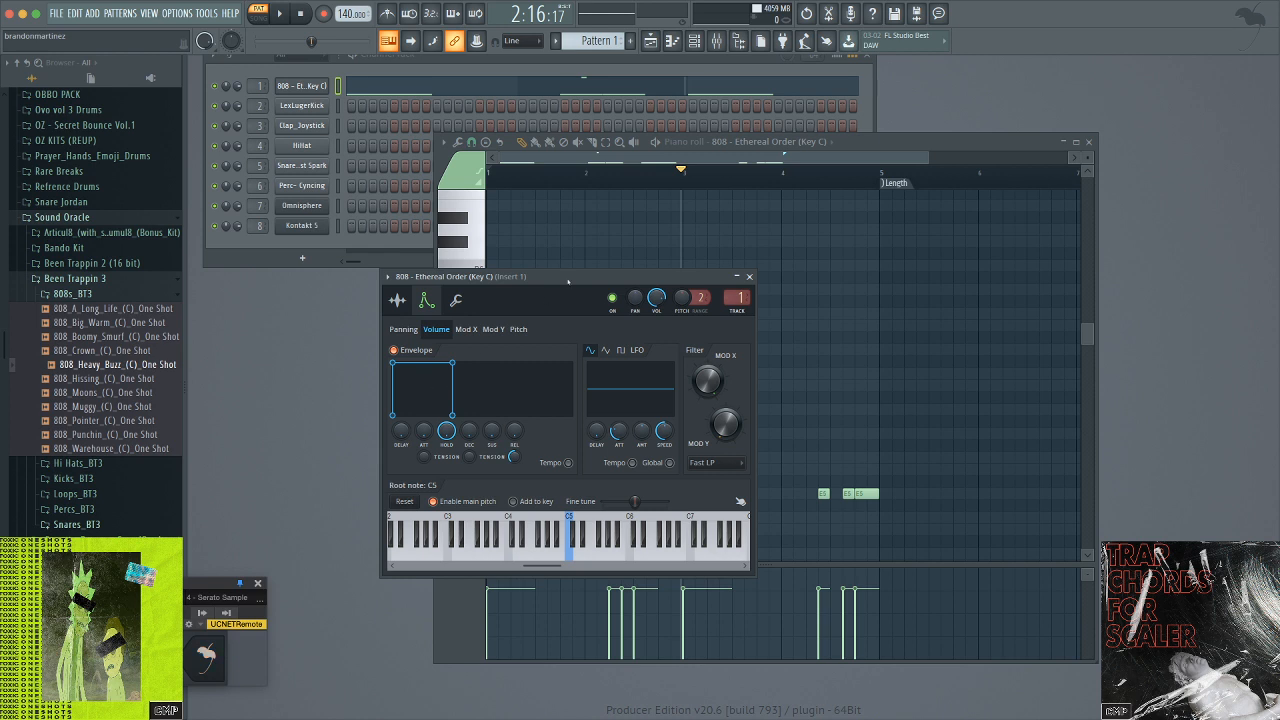
mouse_move(497, 290)
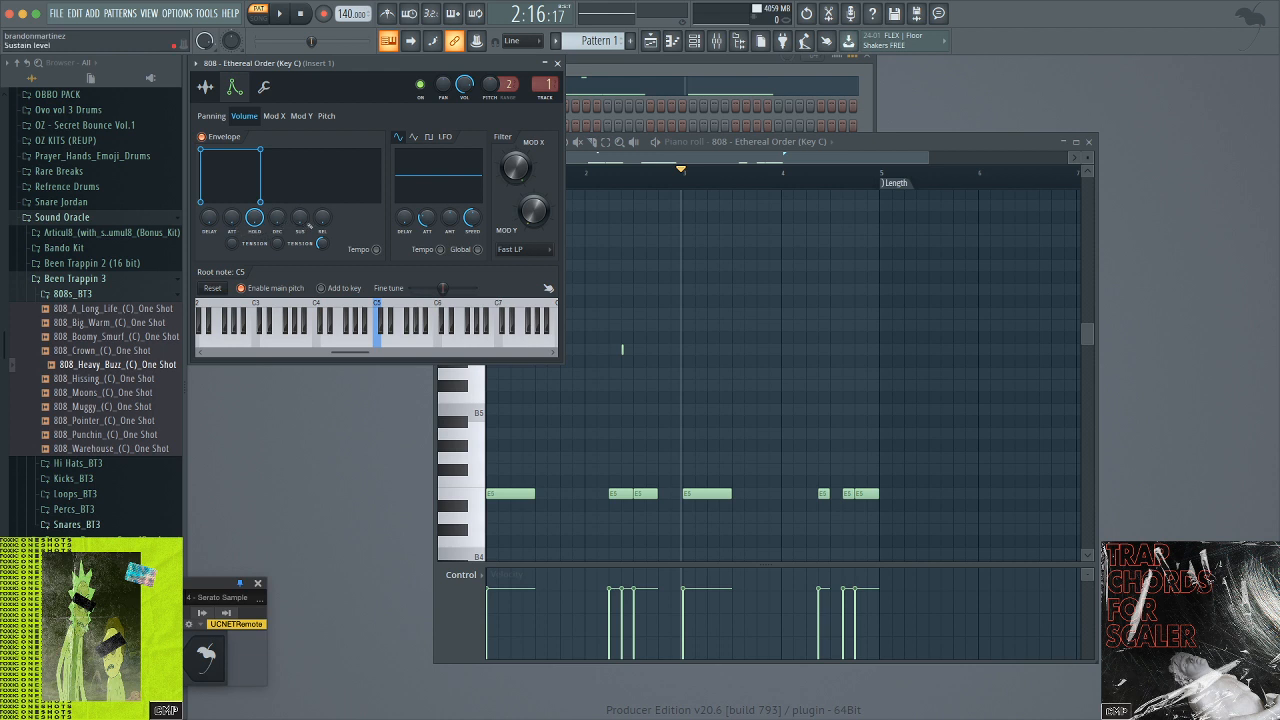
mouse_move(277, 220)
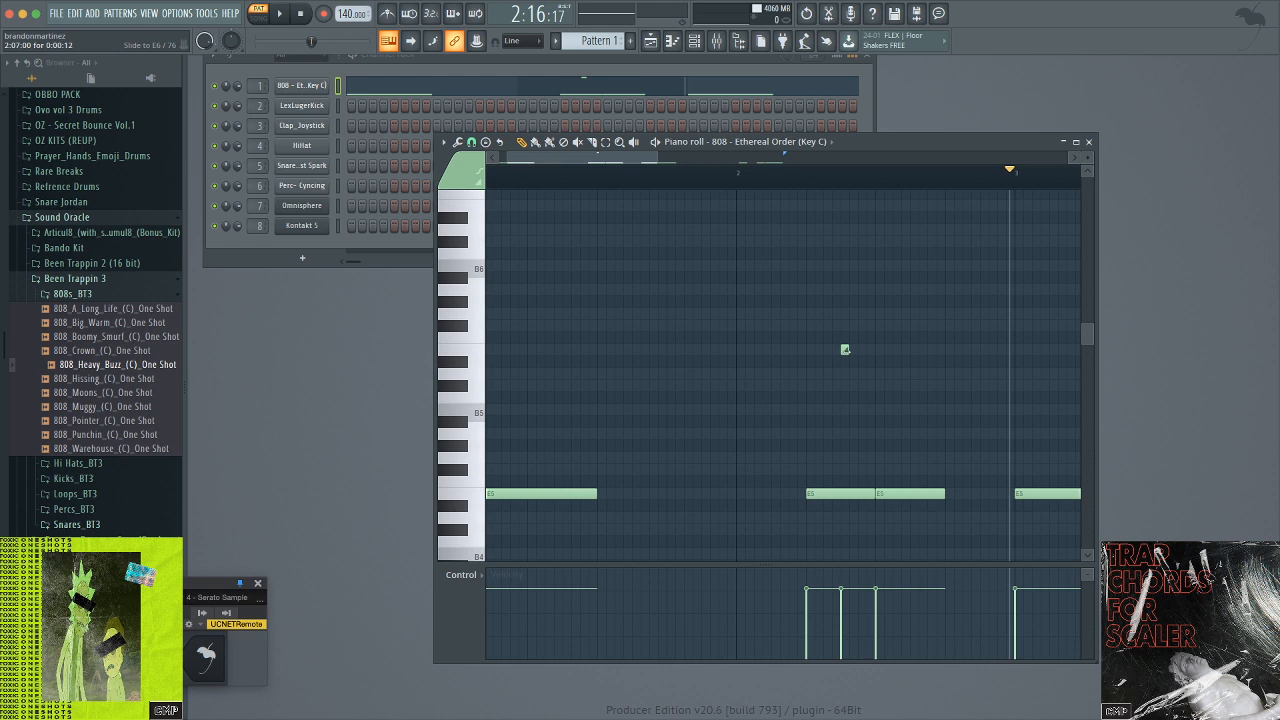
mouse_move(880, 355)
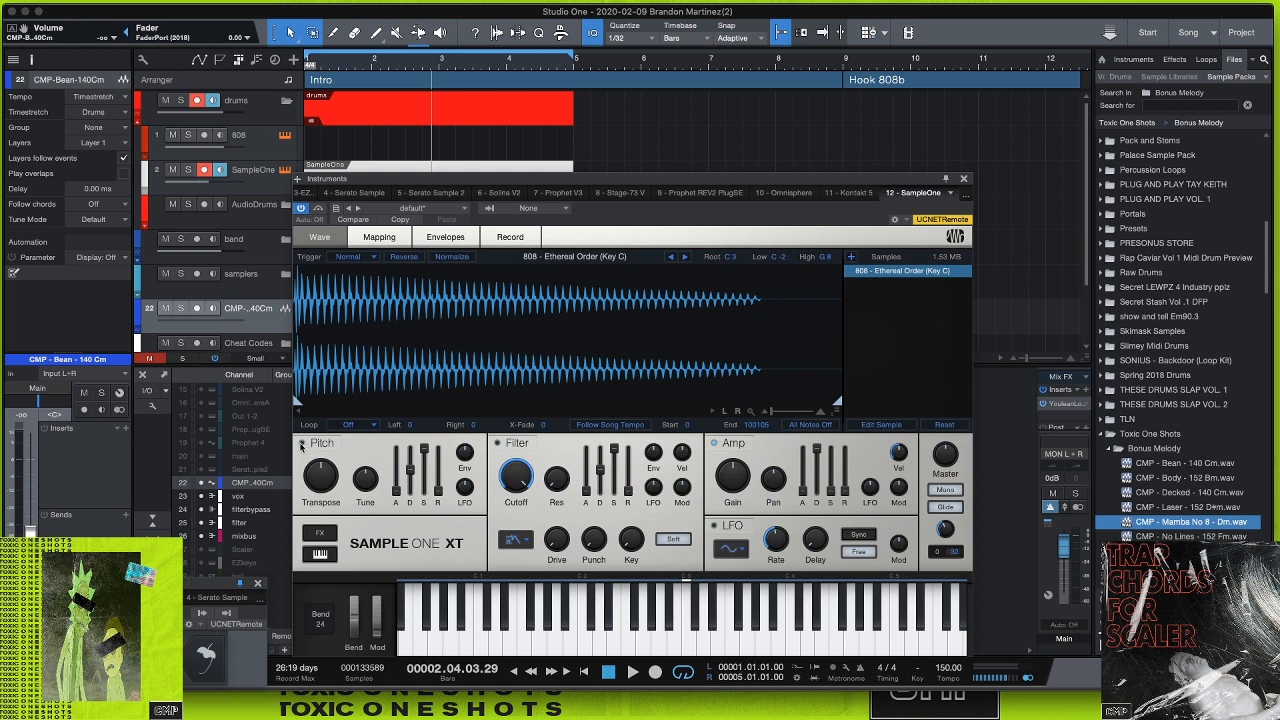
mouse_move(498, 450)
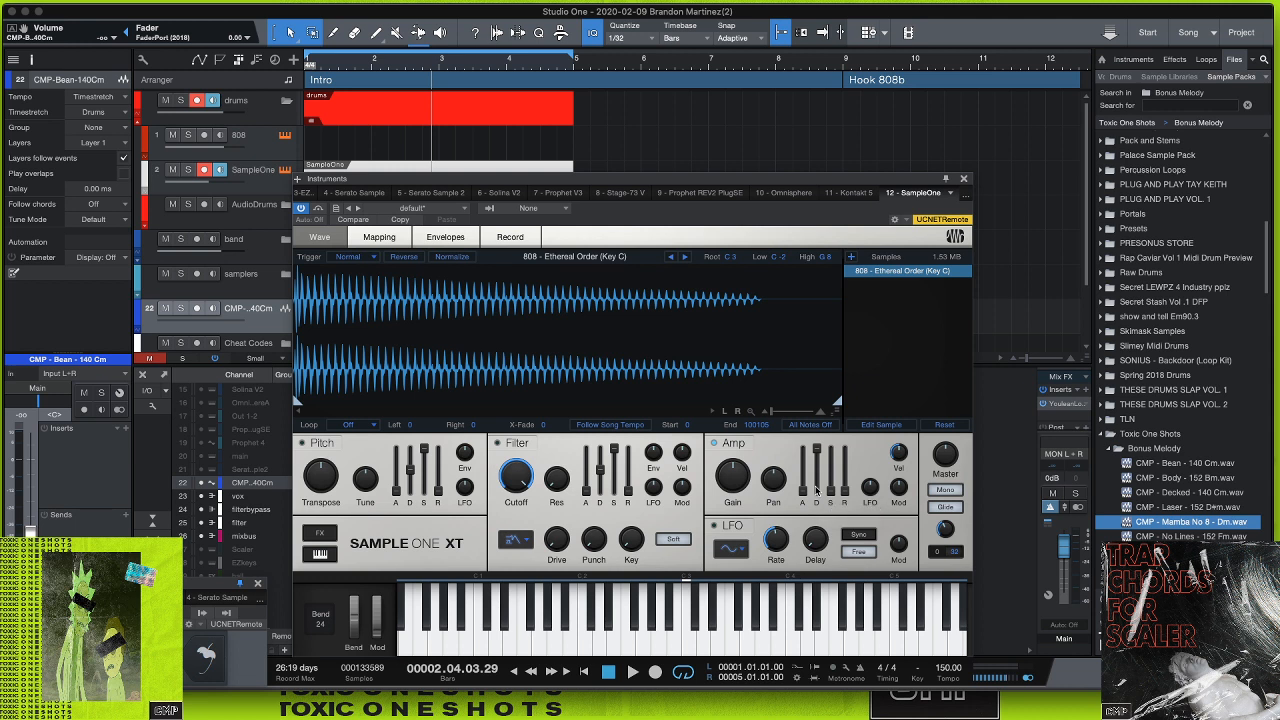
- Keep Sample One XT's trigger mode on Normal and enable Mono so the 808 plays one note at a time
left_click(355, 256)
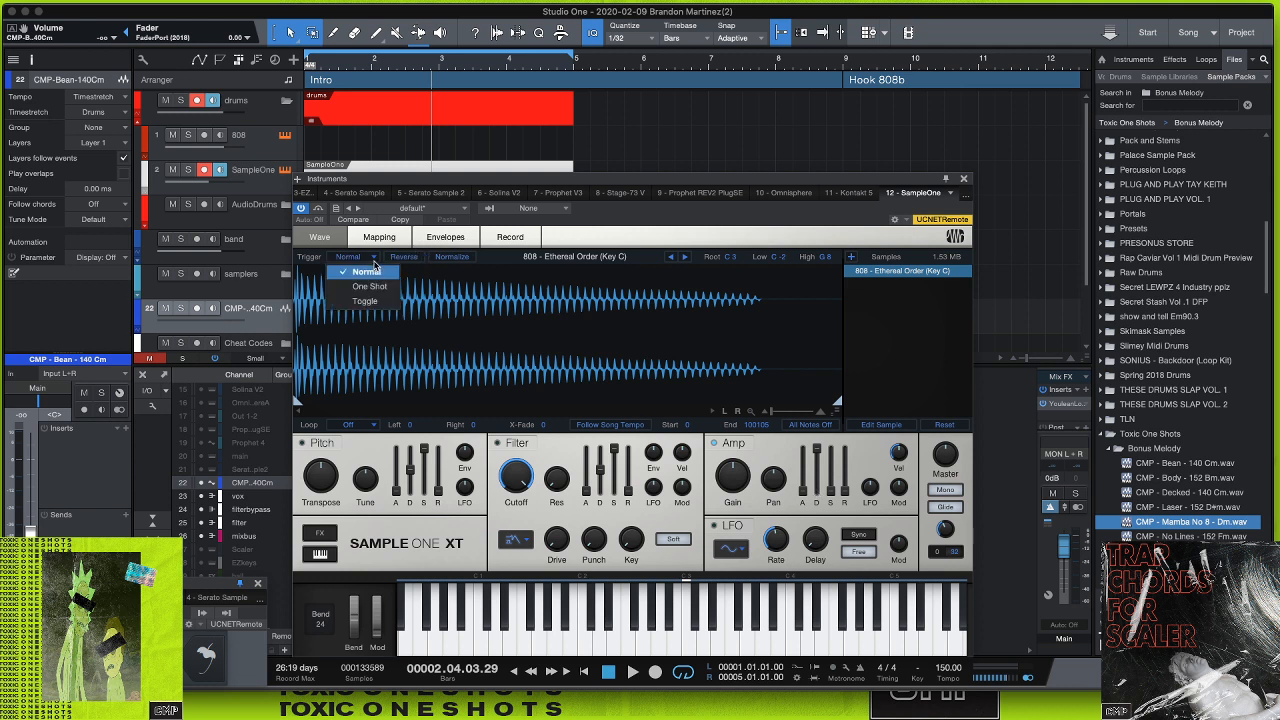
left_click(365, 271)
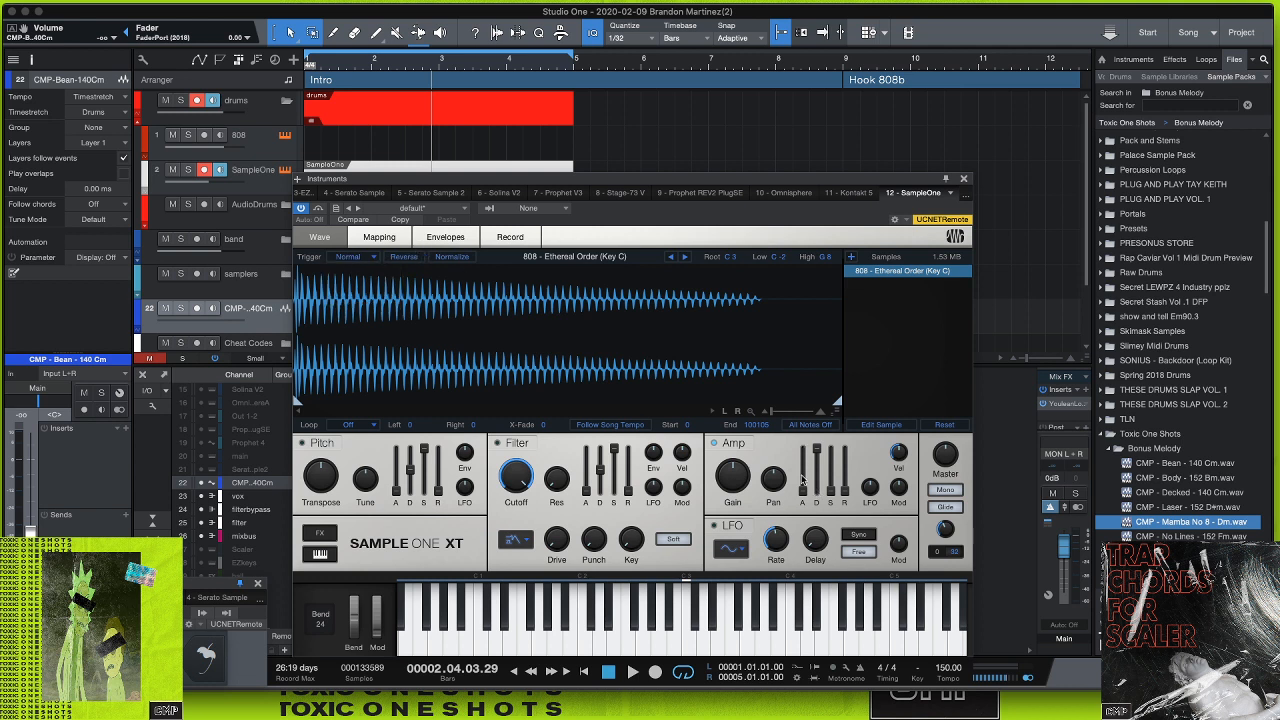
mouse_move(803, 482)
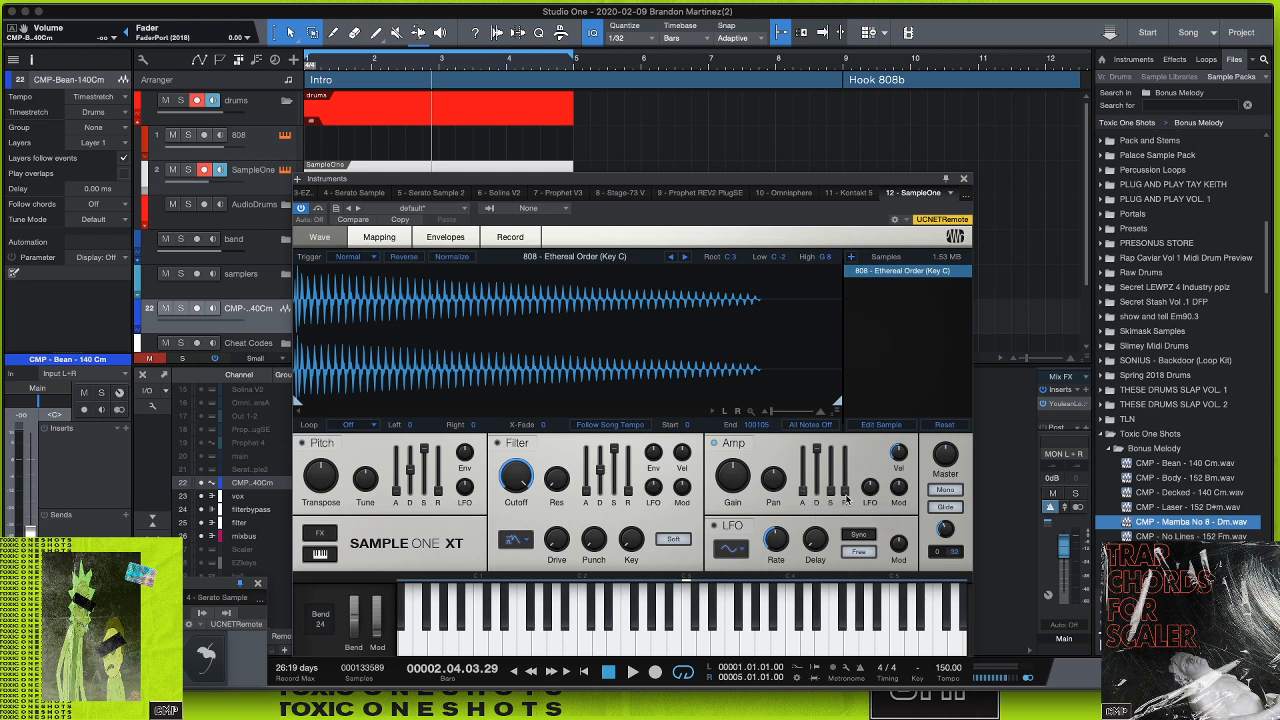
mouse_move(816, 492)
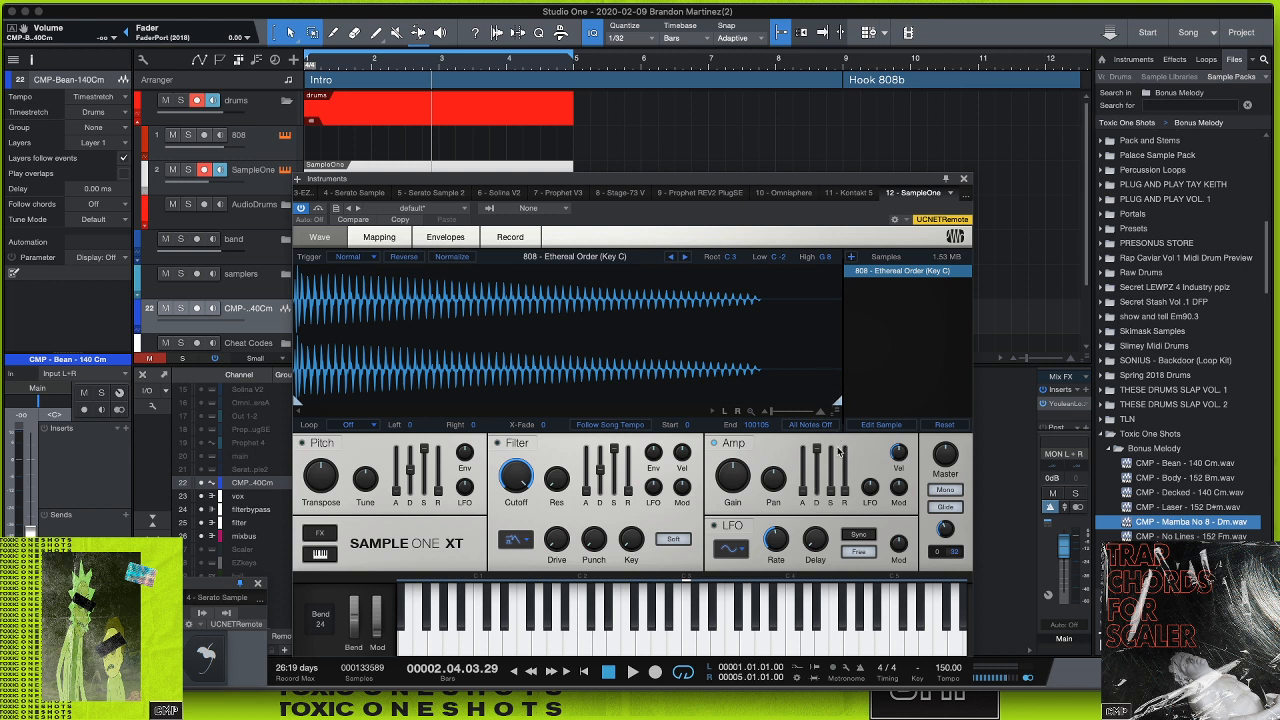
mouse_move(944, 489)
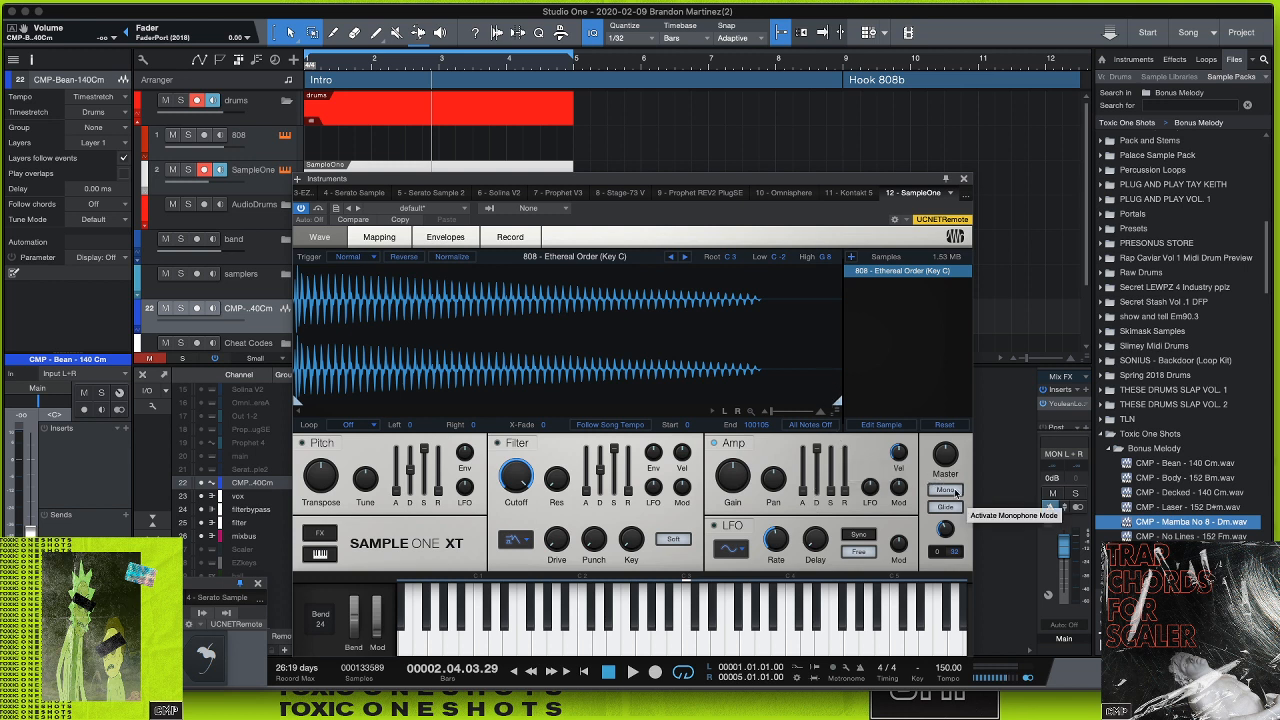
left_click(945, 490)
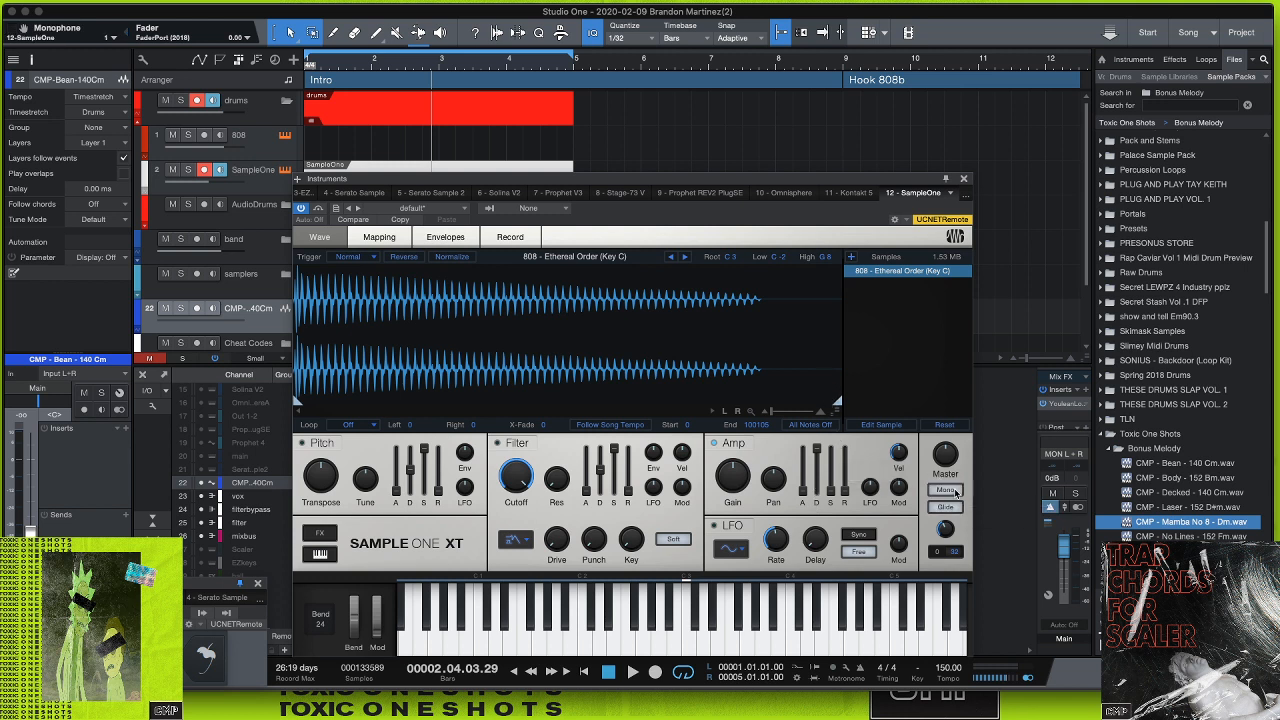
mouse_move(942, 528)
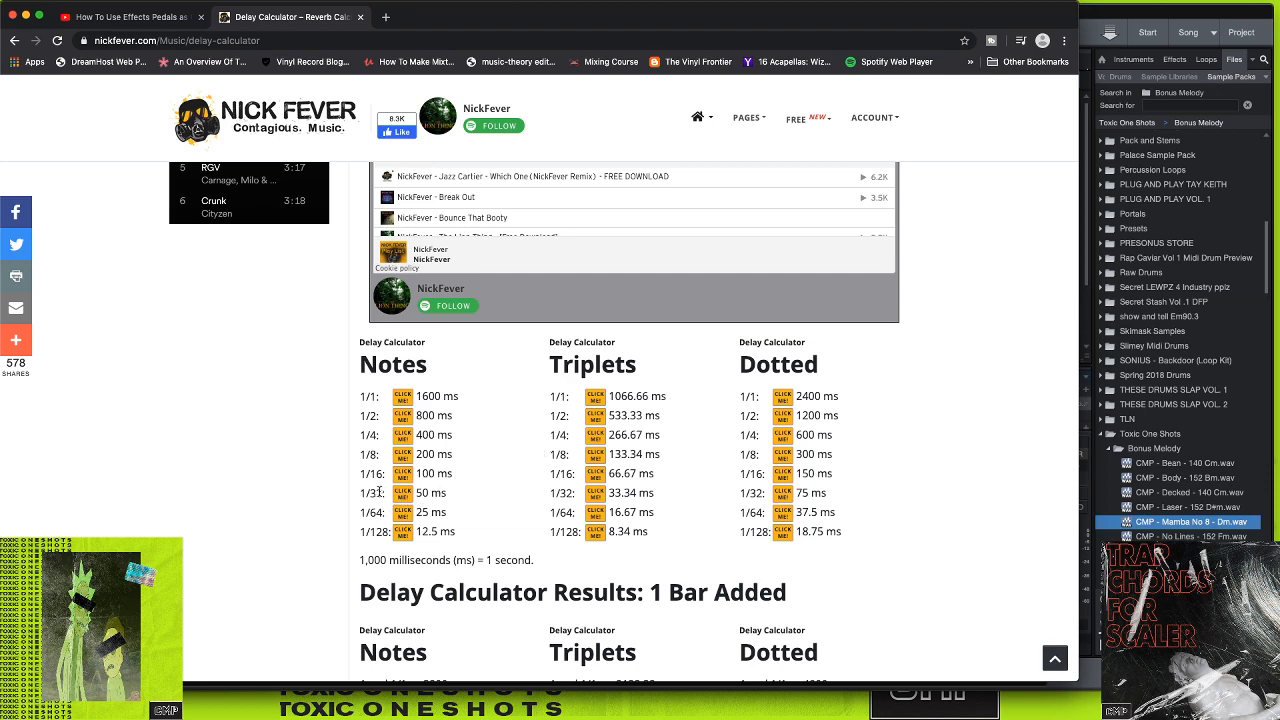
mouse_move(35, 15)
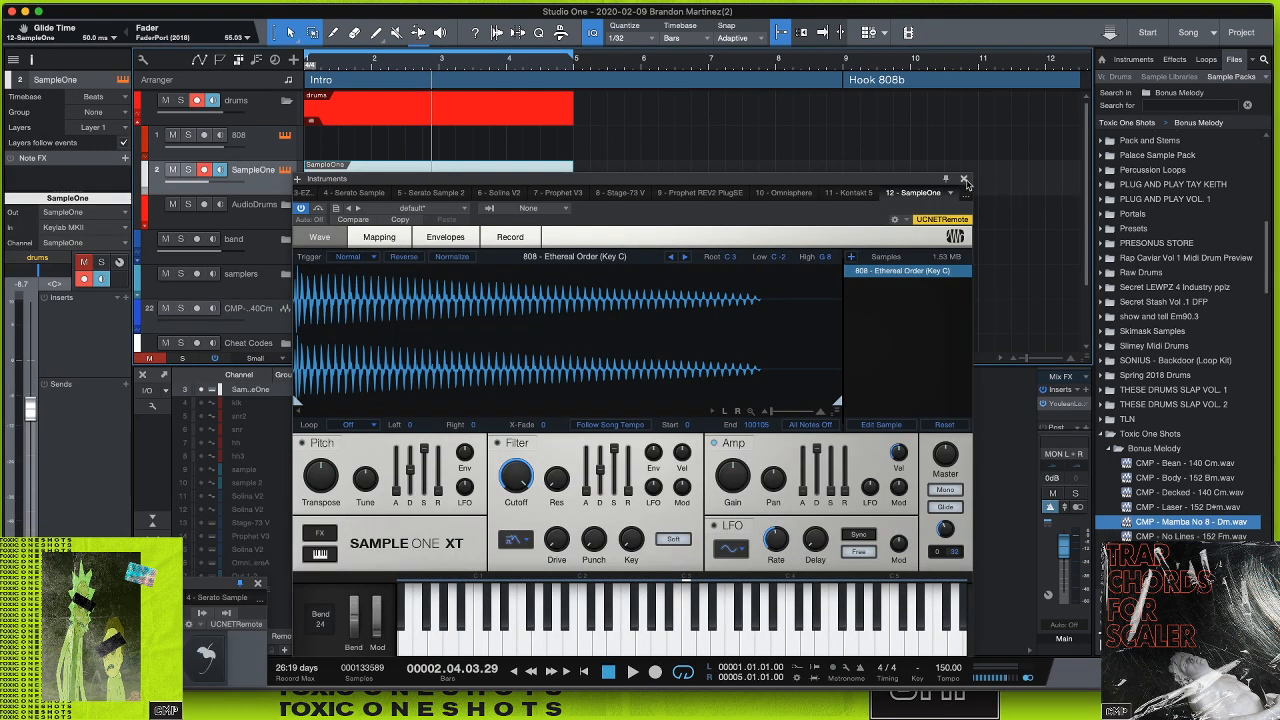
- Close Sample One XT, bring the SampleOne part into the piano roll and select its short E4 note
left_click(974, 180)
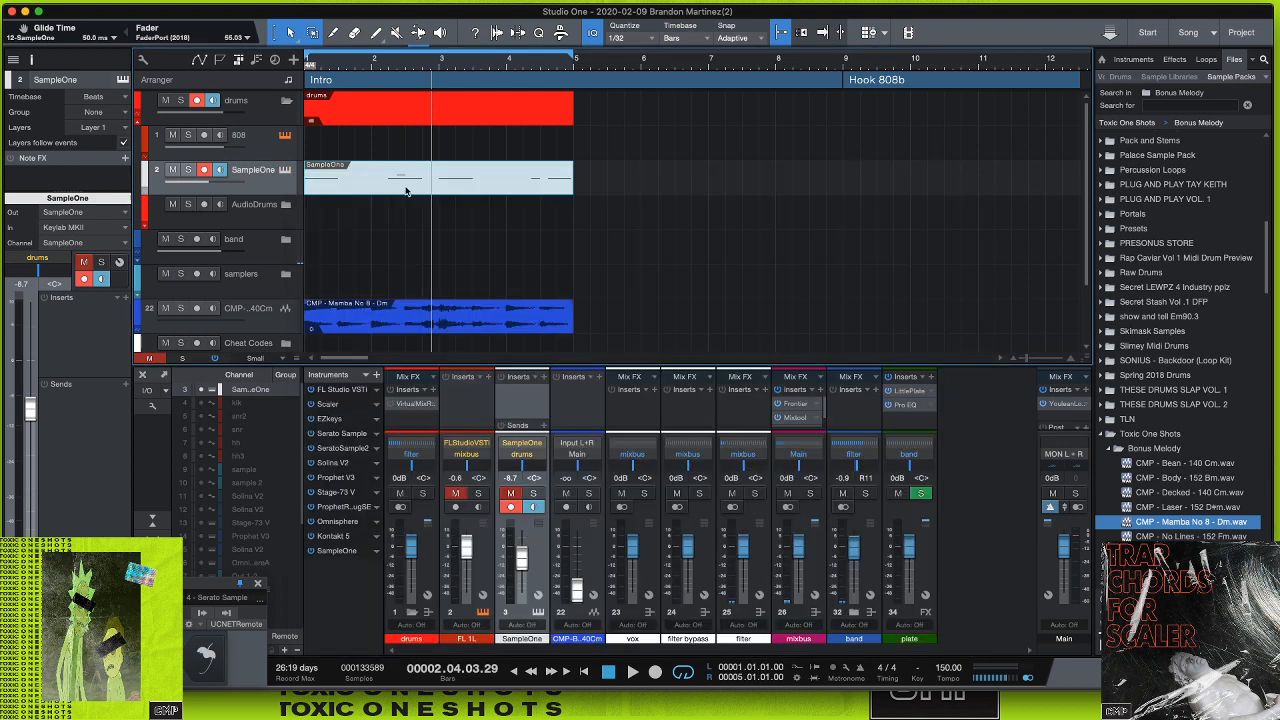
double_click(438, 178)
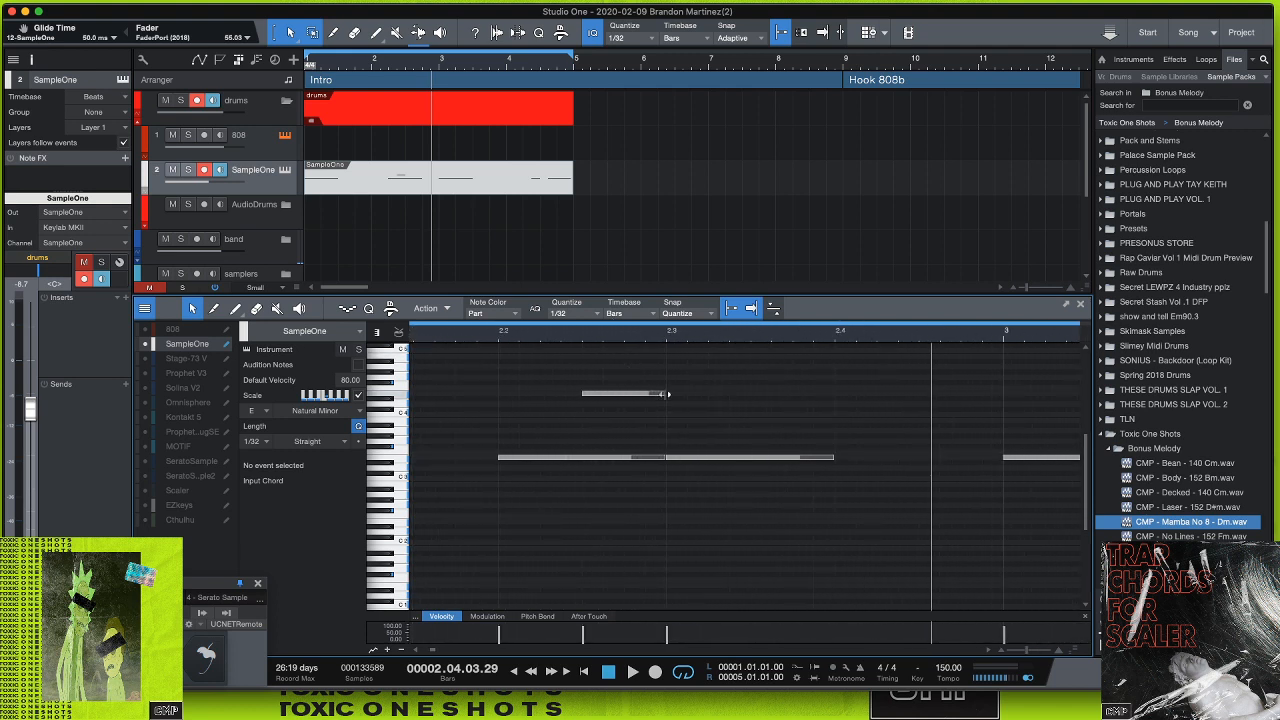
left_click(624, 393)
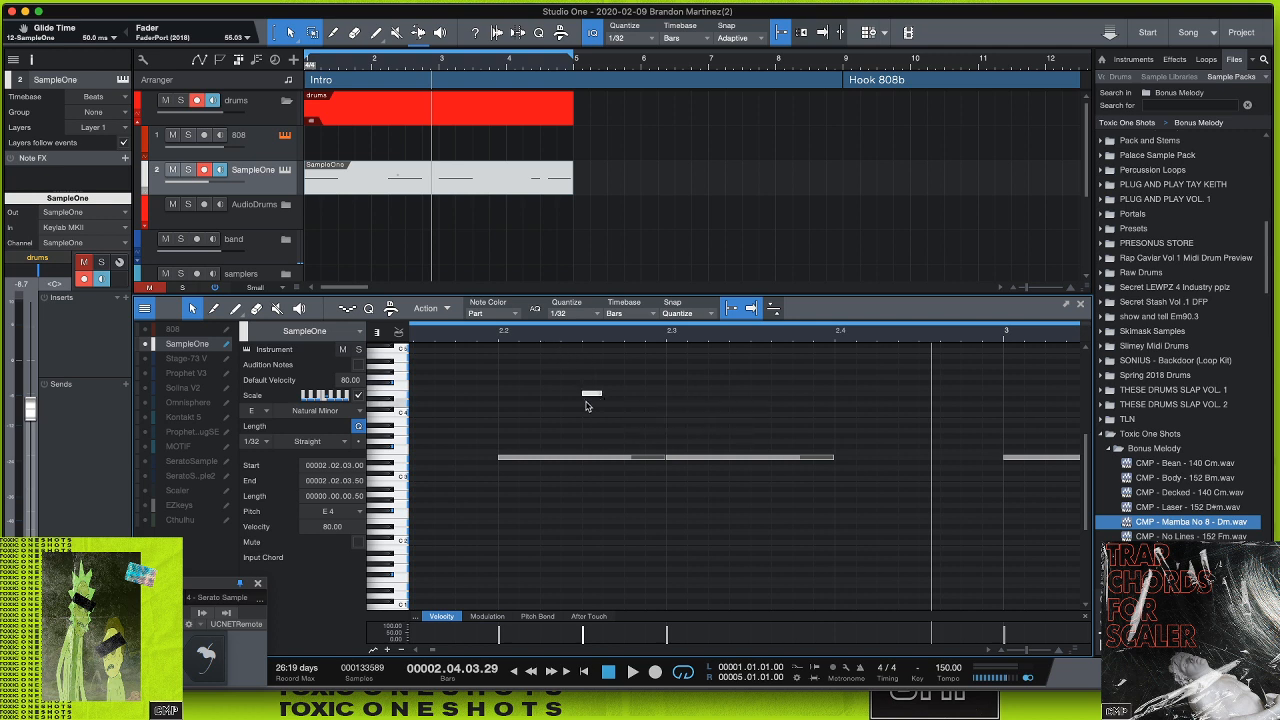
mouse_move(310, 254)
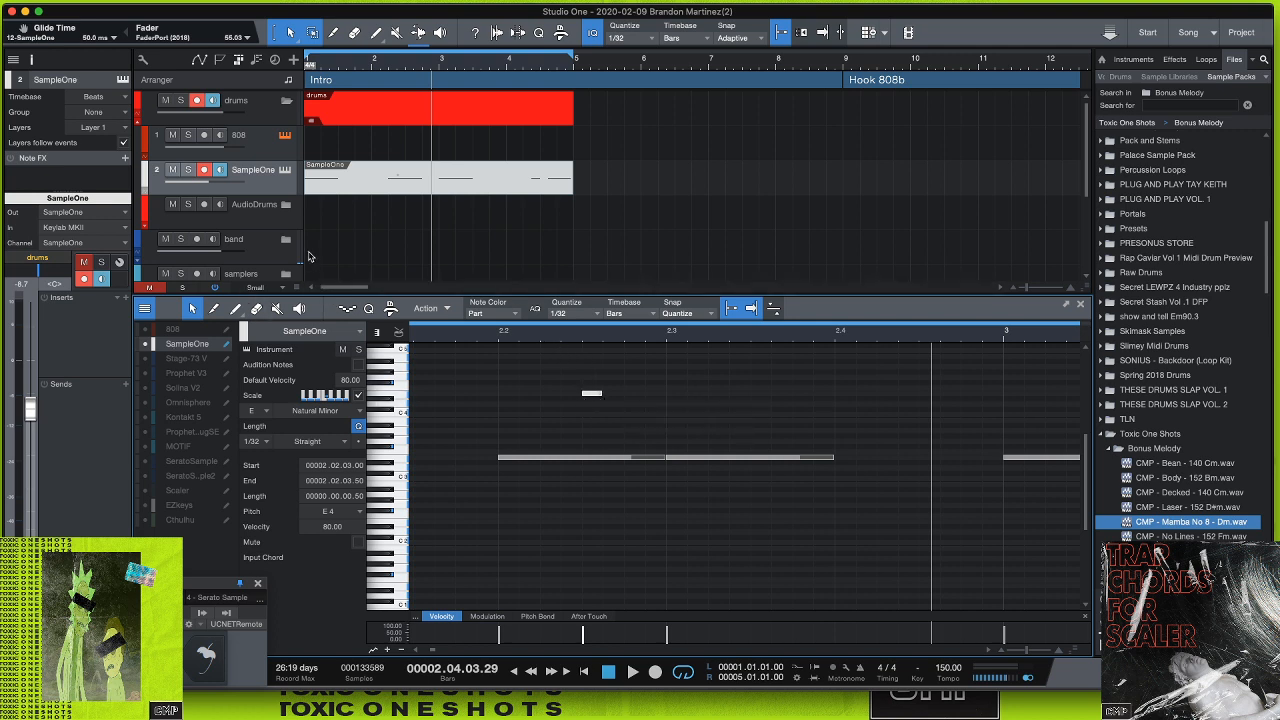
mouse_move(581, 438)
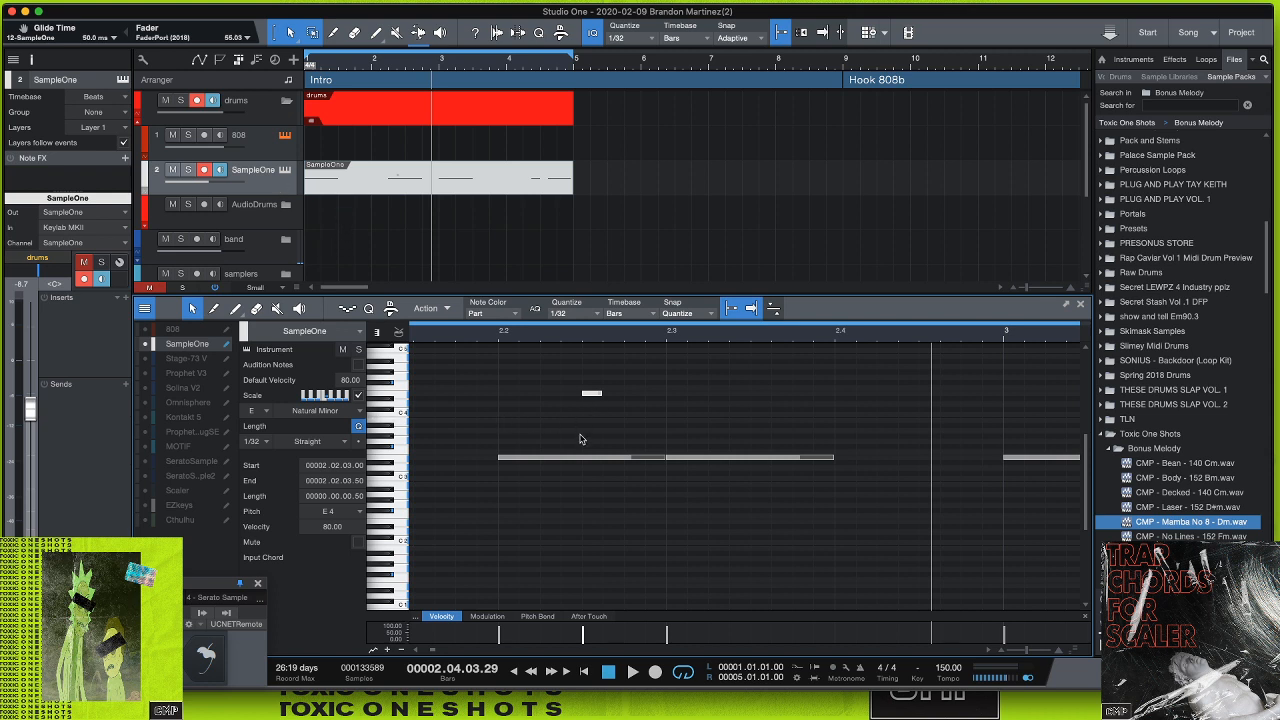
mouse_move(577, 456)
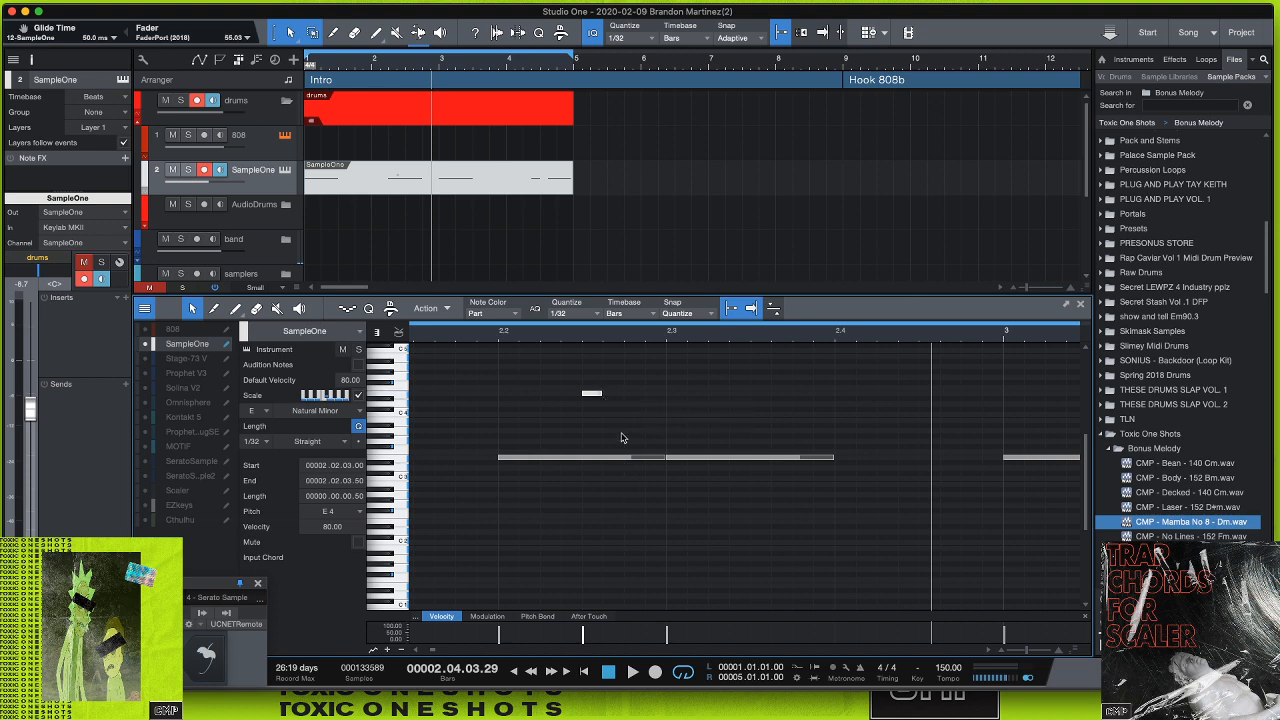
mouse_move(536, 555)
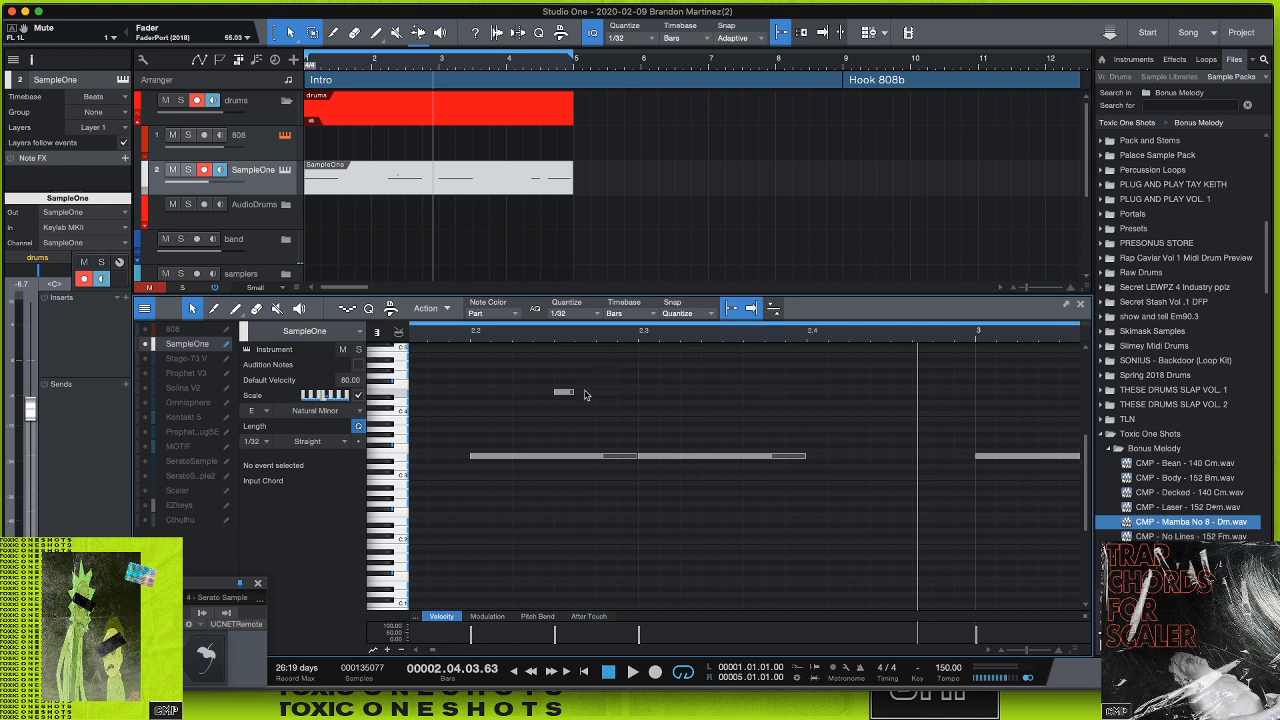
- Drag the Mamba No 8 sample into the arrangement as a new audio track
left_click_drag(565, 392, 620, 392)
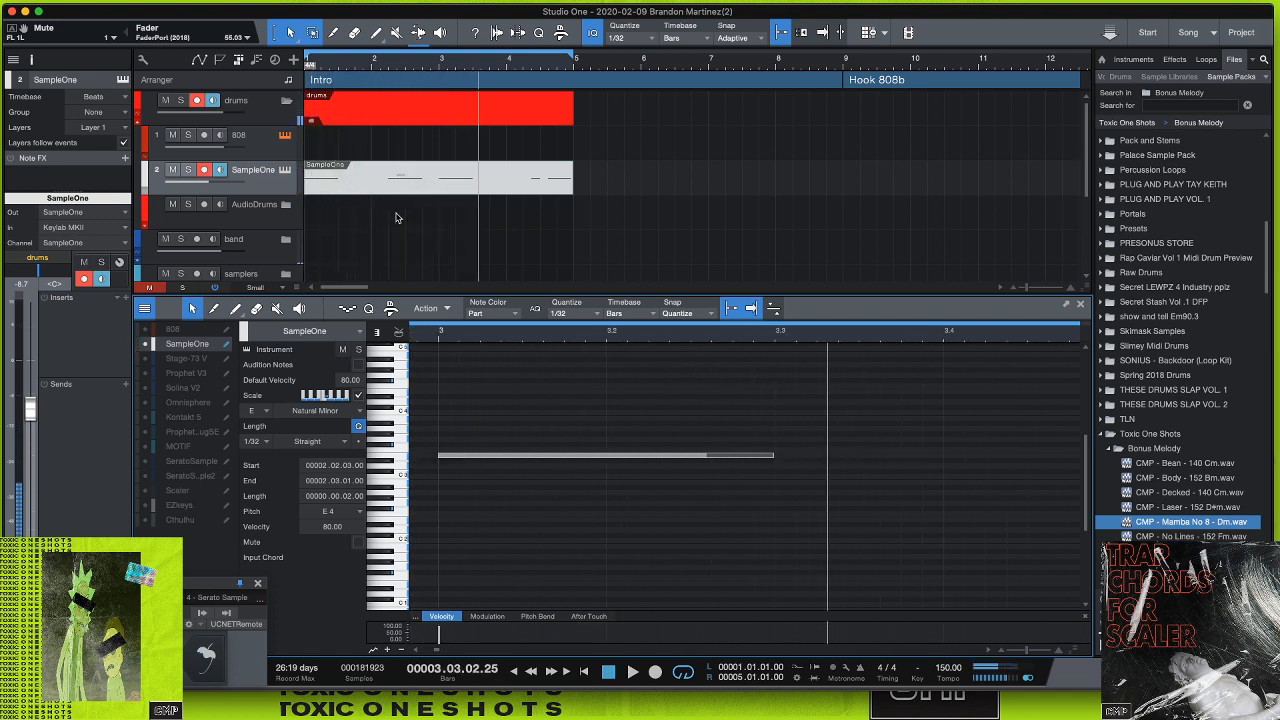
mouse_move(650, 488)
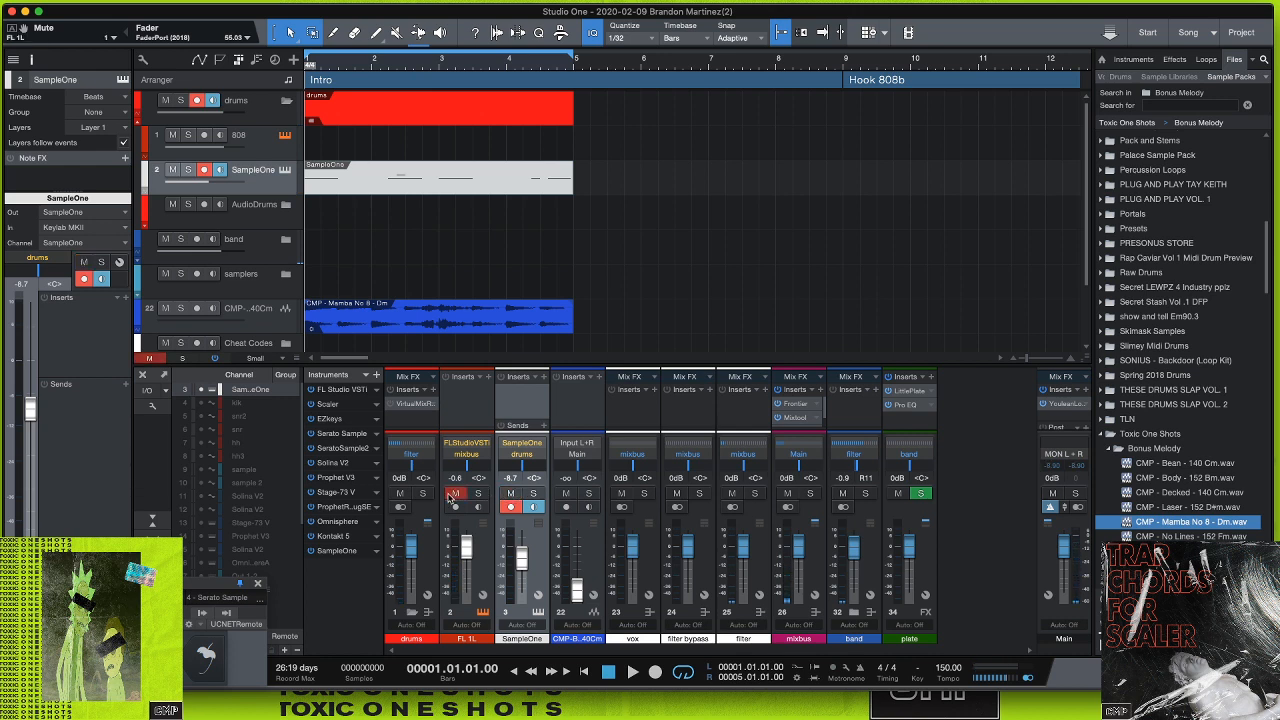
- Play the song to audition the slide, then stop playback before bouncing the parts
left_click(664, 676)
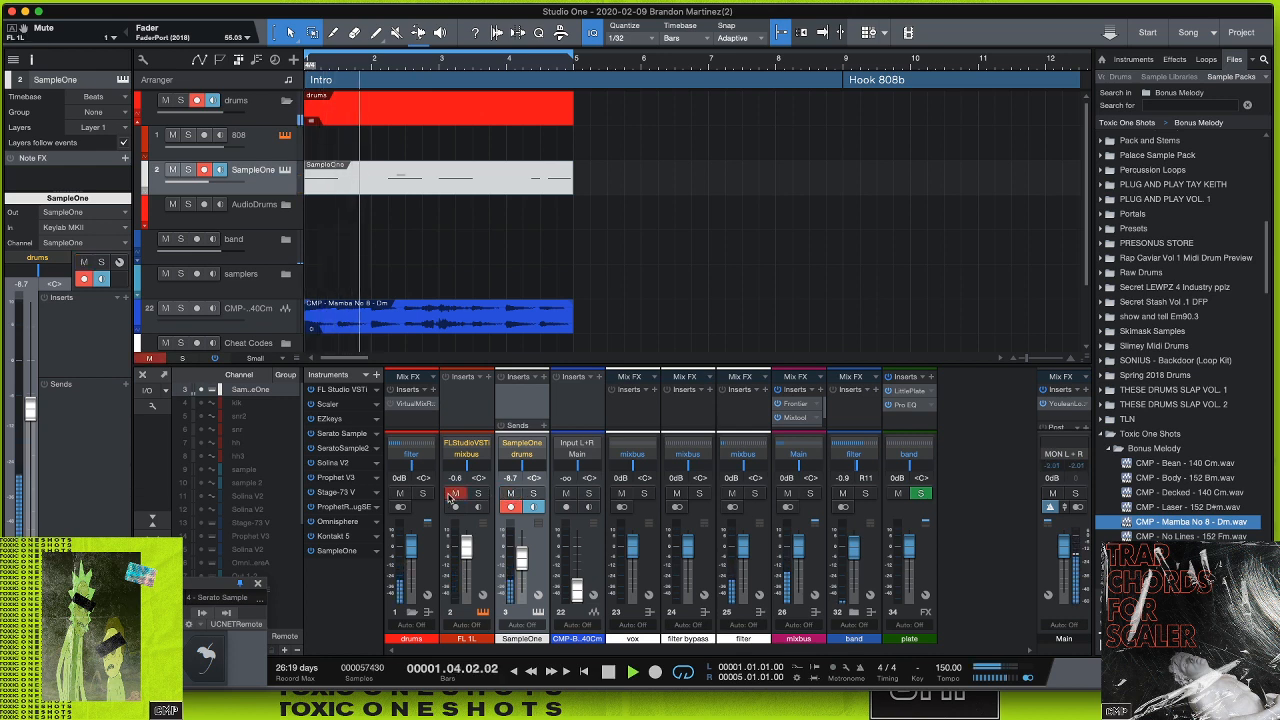
left_click(627, 679)
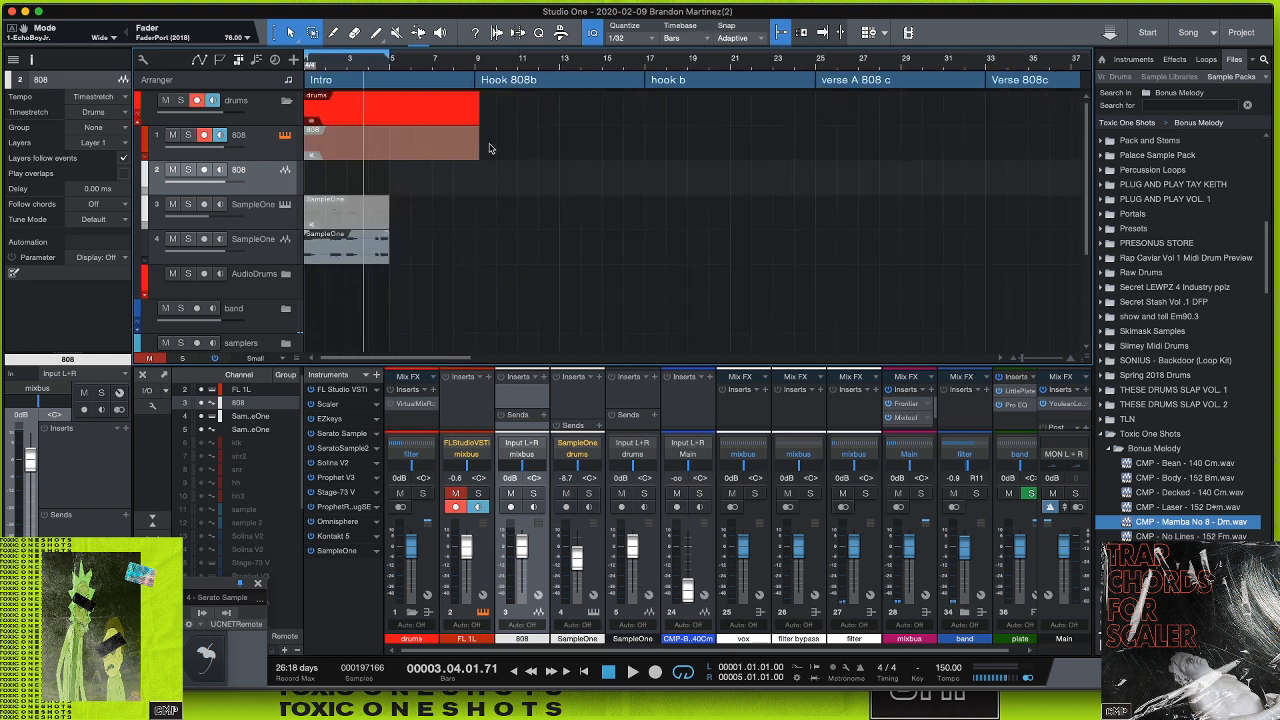
- Move the bounced blue audio clip onto the lower SampleOne track at bar 1
left_click(238, 138)
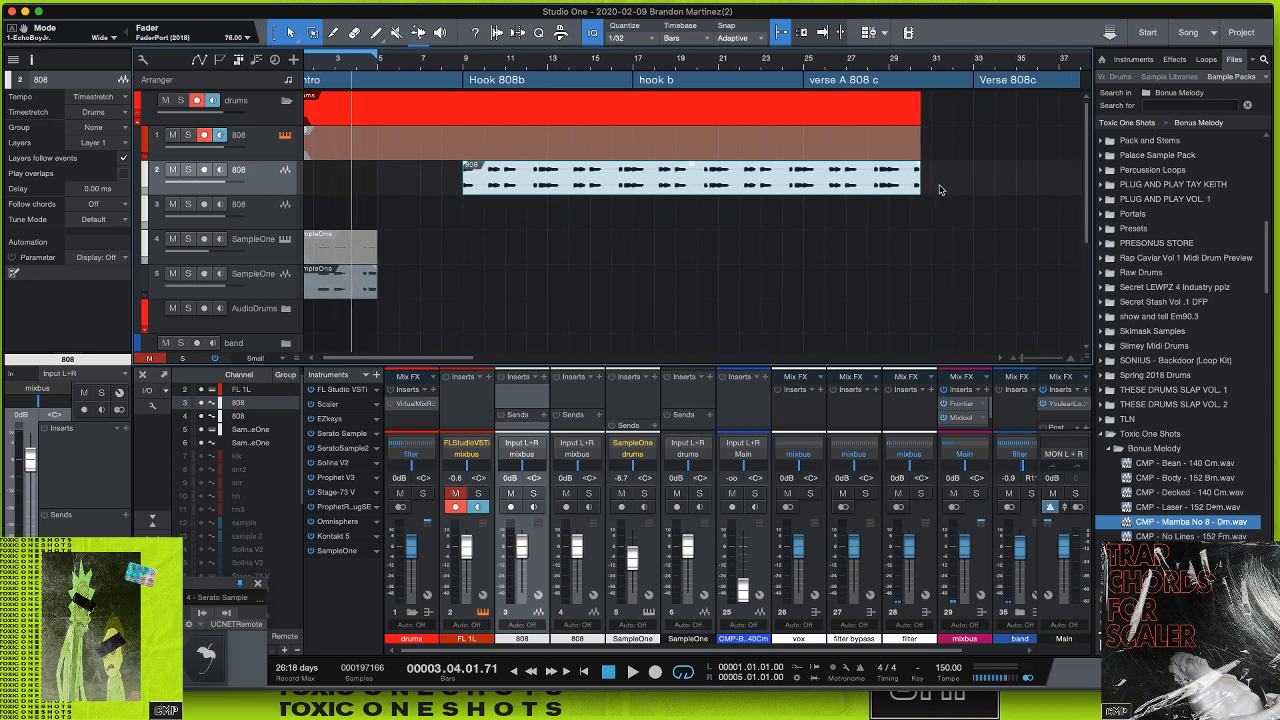
left_click_drag(918, 178, 628, 178)
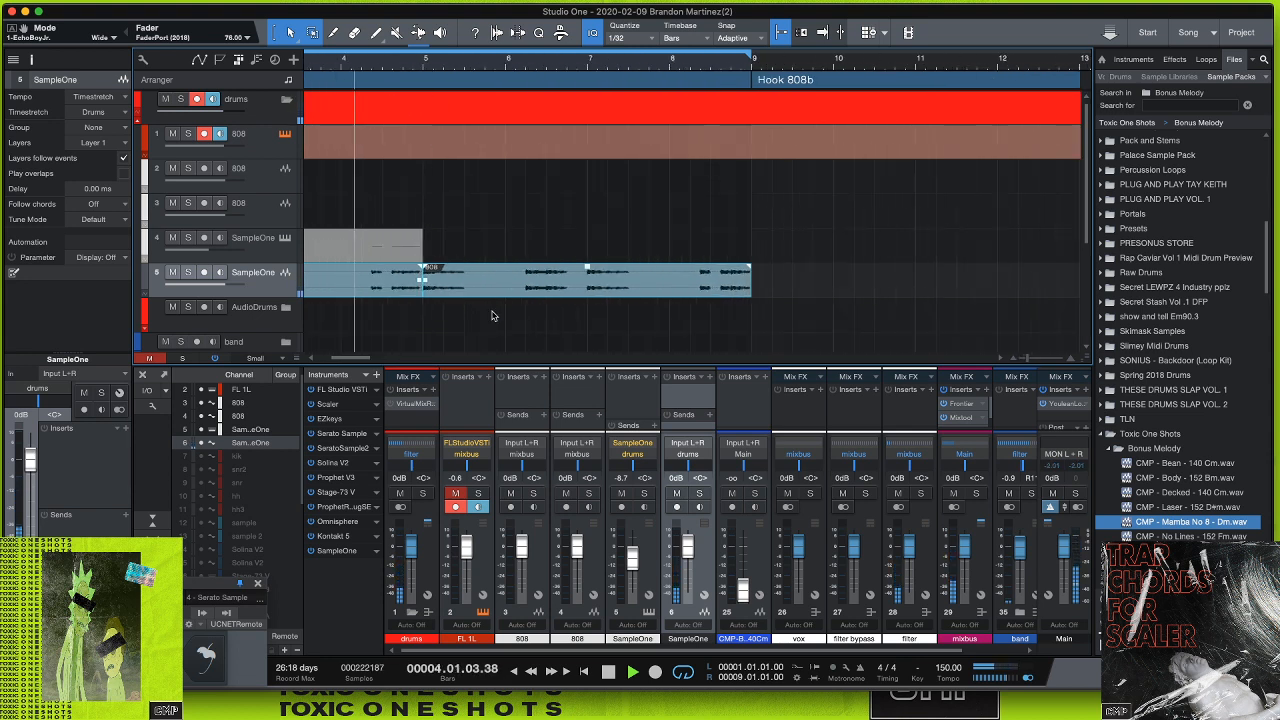
double_click(565, 279)
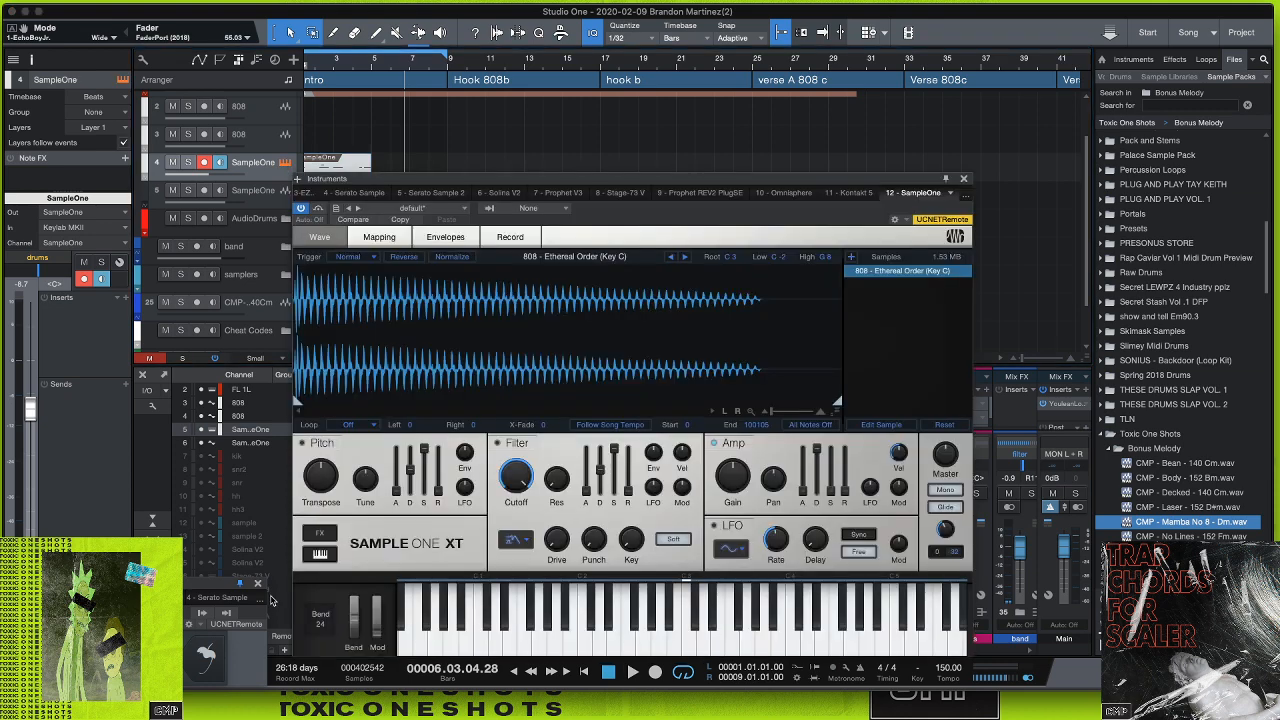
mouse_move(335, 613)
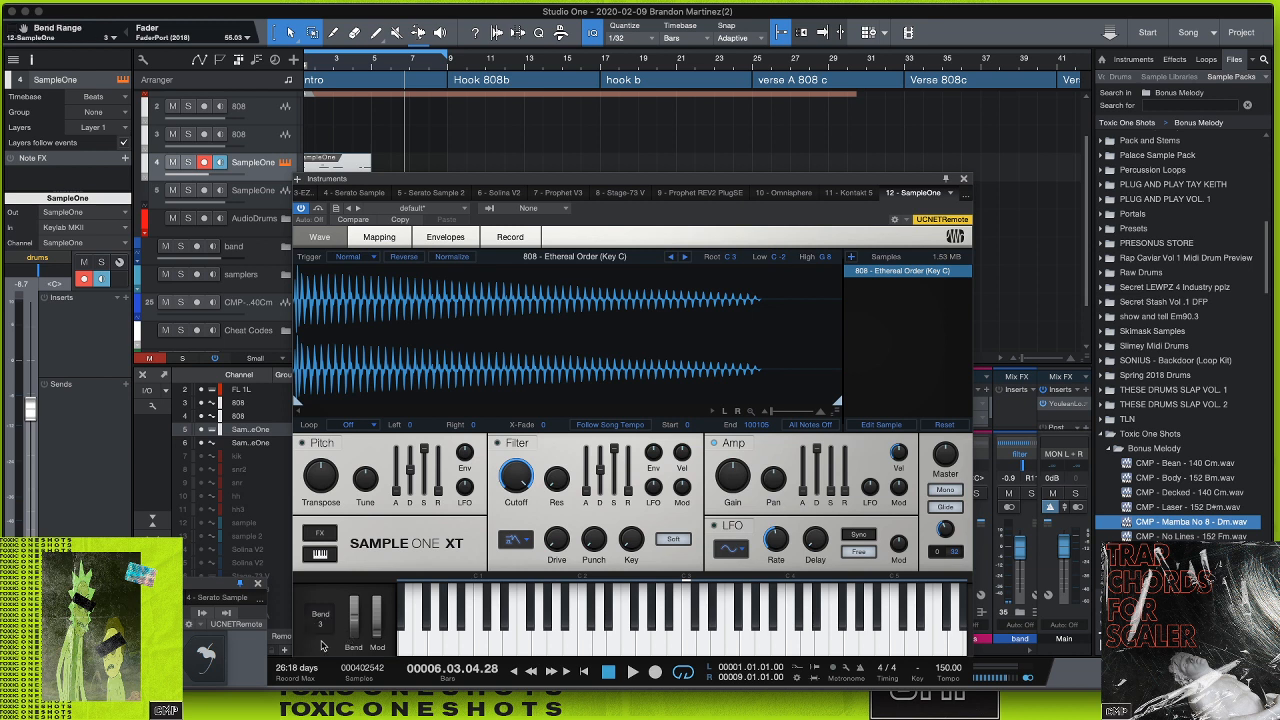
- Set Sample One XT's pitch bend range to 24 semitones, enable Mono and check the trigger settings
left_click(321, 625)
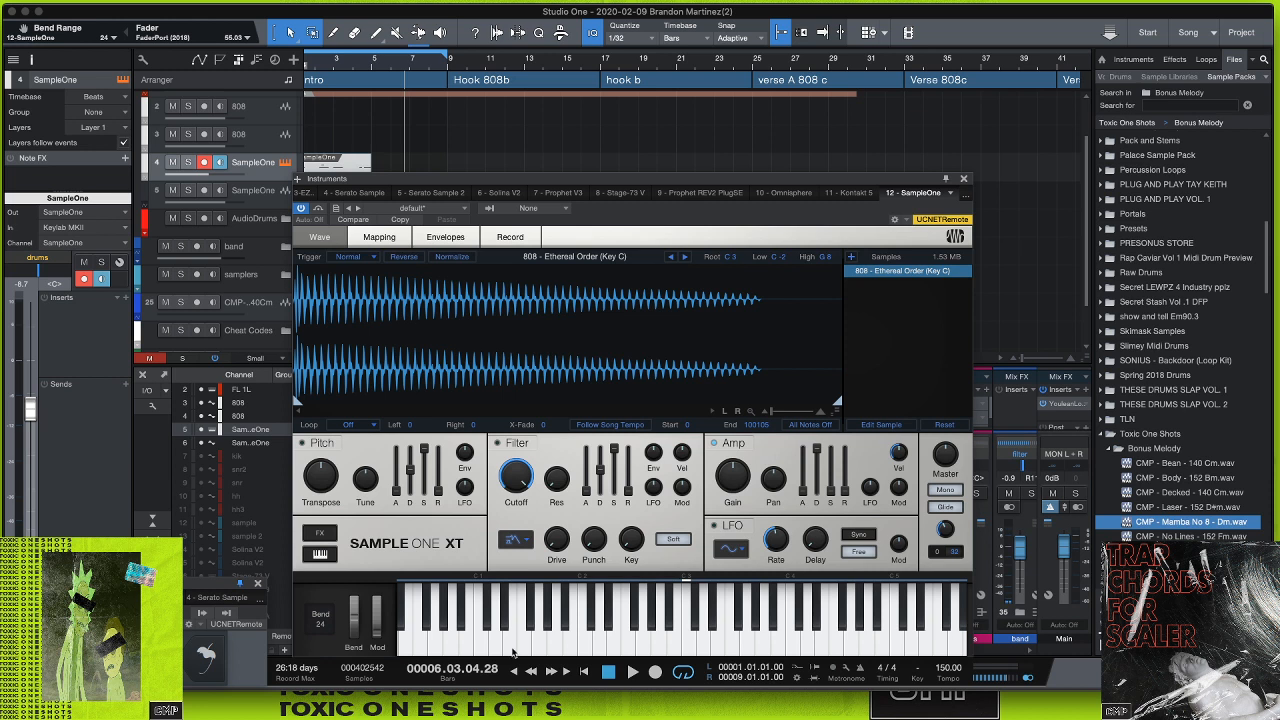
left_click(945, 489)
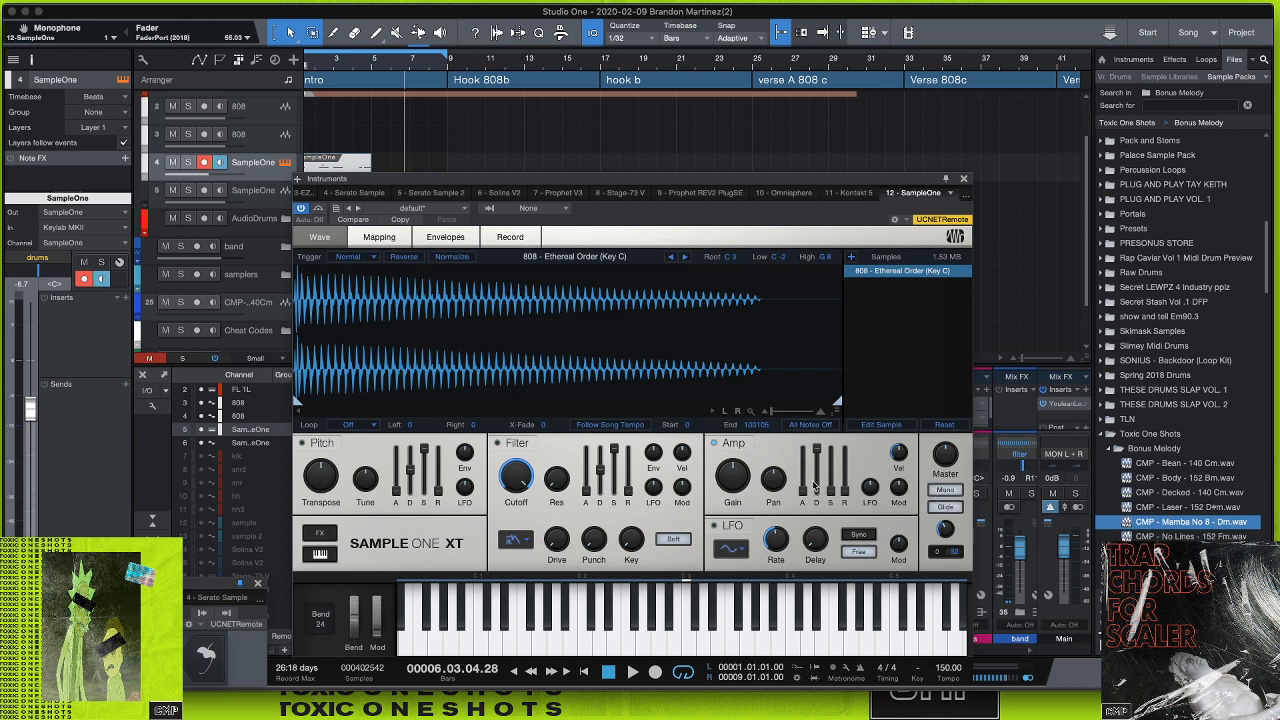
mouse_move(800, 478)
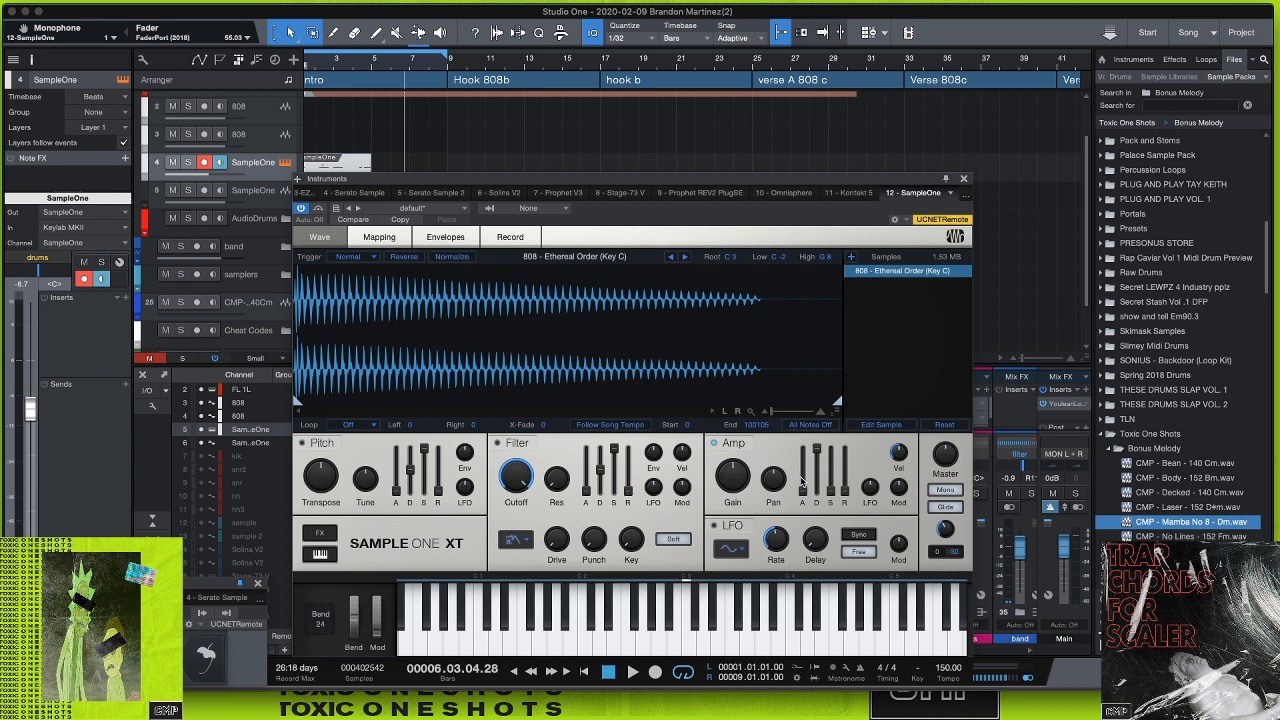
left_click(352, 256)
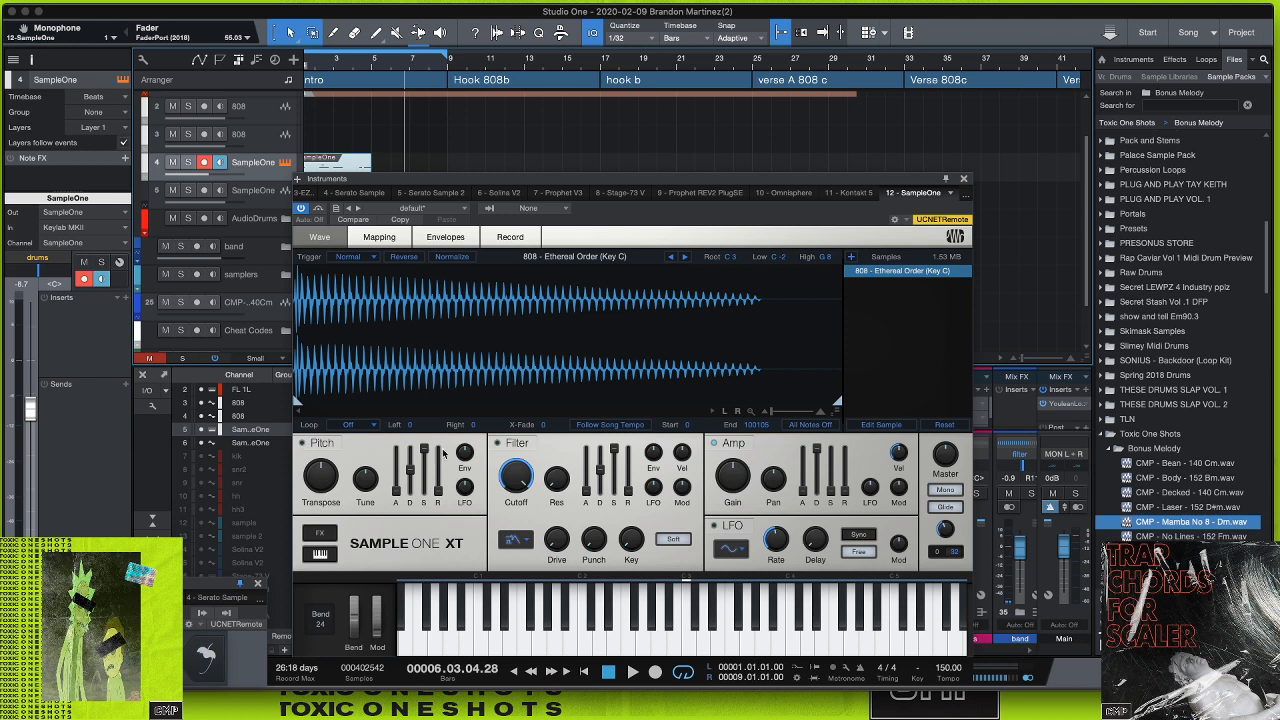
mouse_move(730, 485)
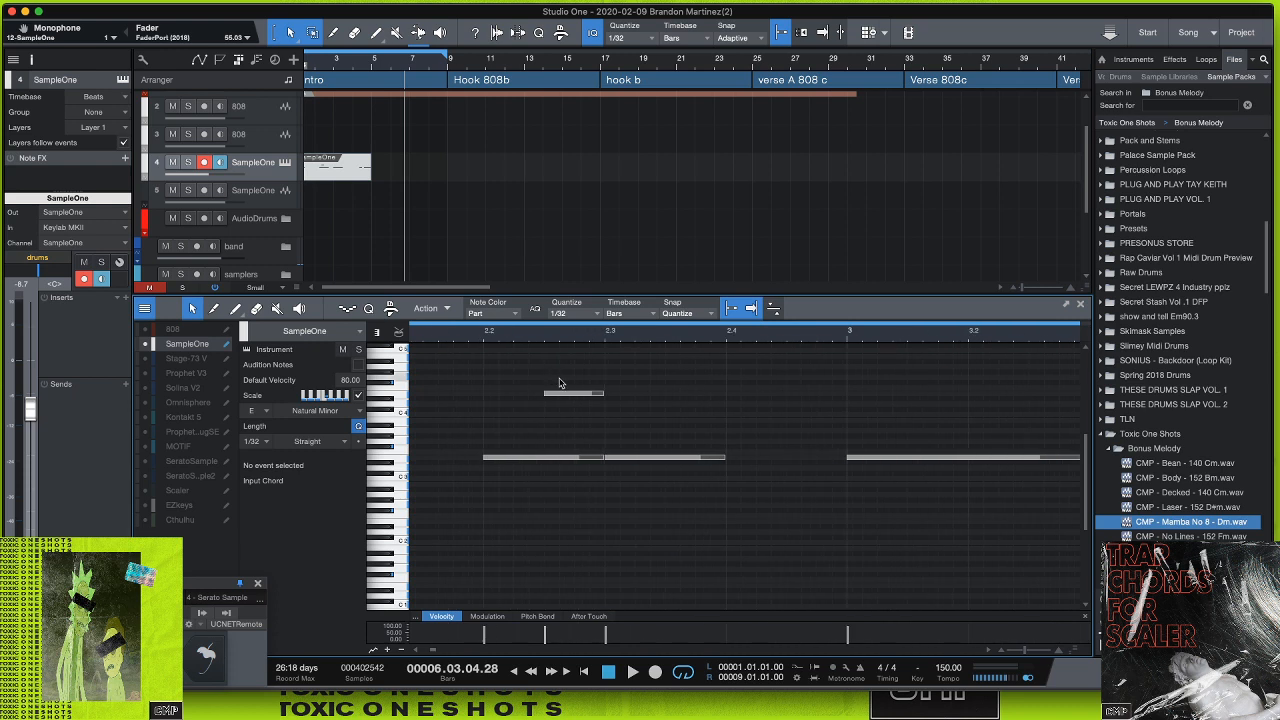
- Shorten the high E4 slide note to a brief 0.0.0.50 blip
left_click_drag(588, 393, 568, 393)
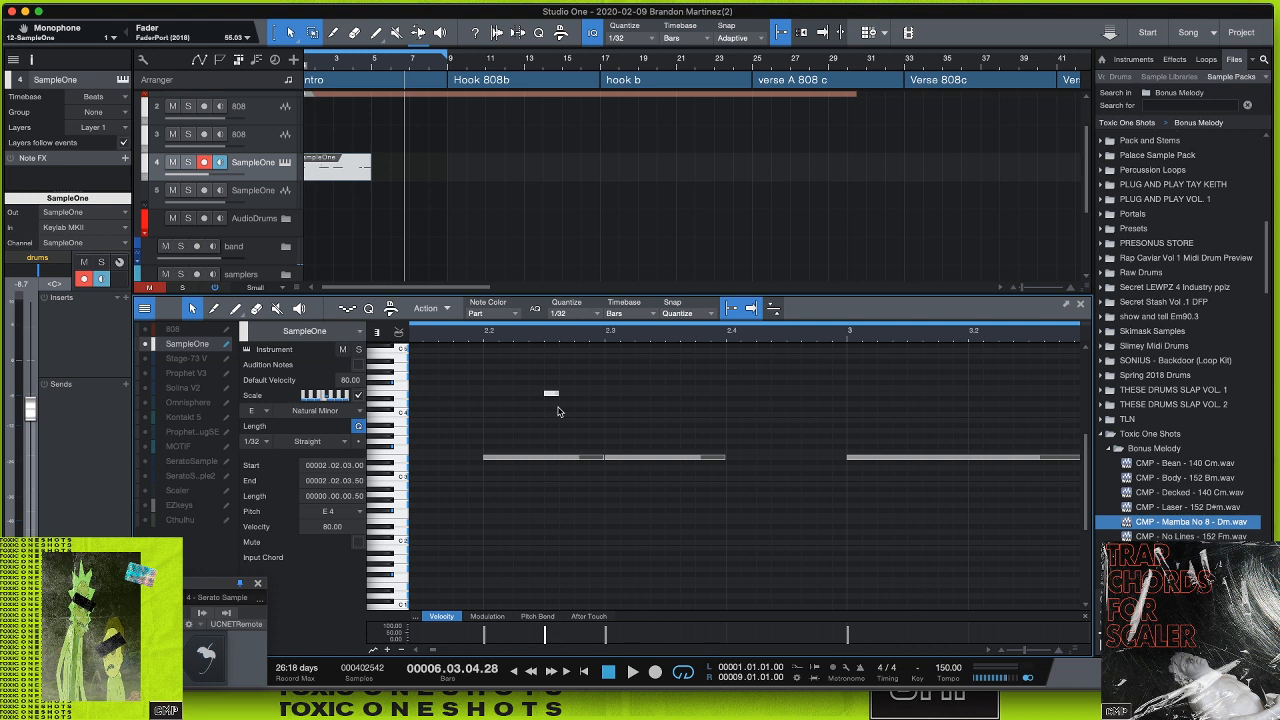
mouse_move(555, 404)
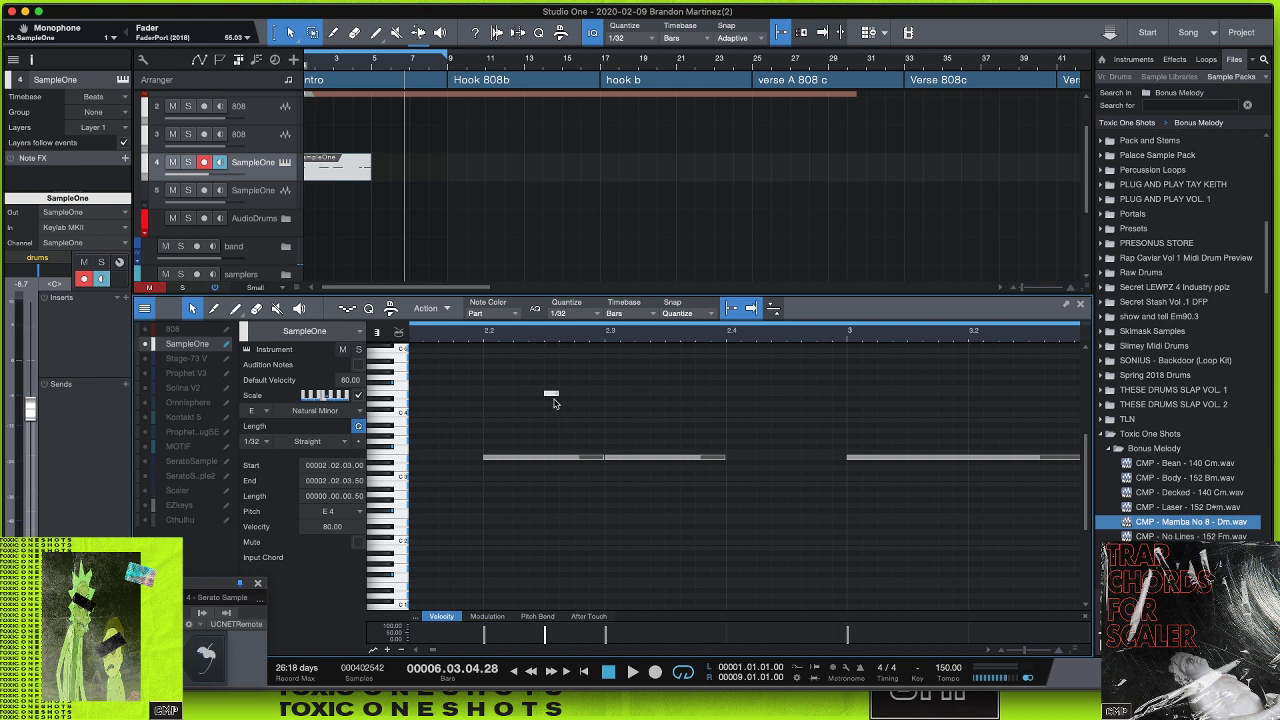
mouse_move(553, 397)
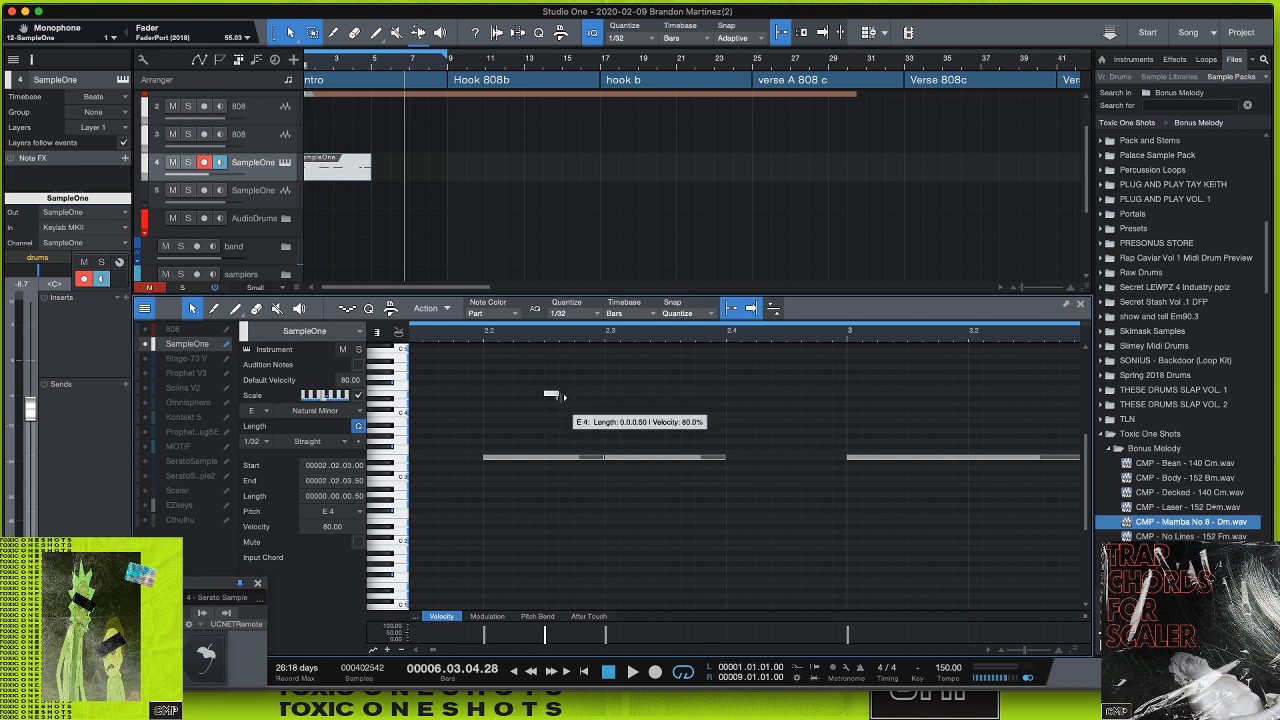